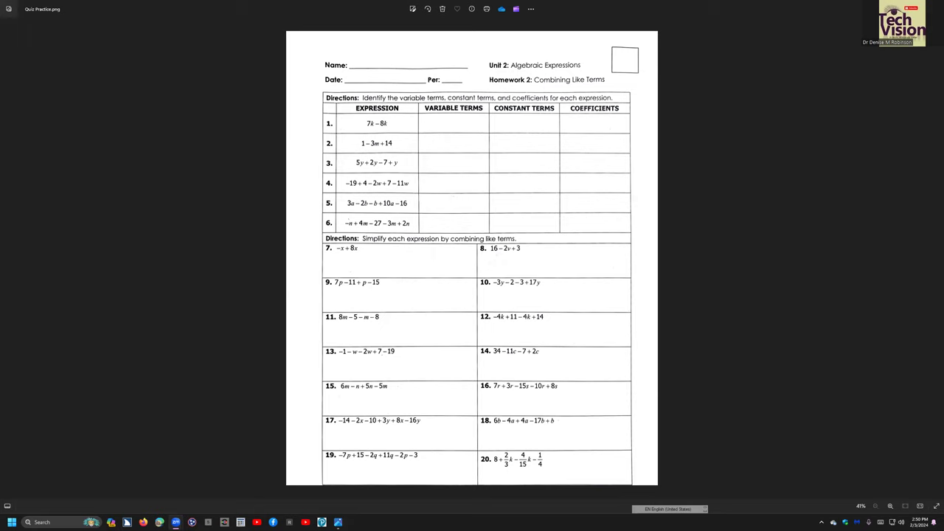
{"action": "mouse_move", "coordinate": [458, 178]}
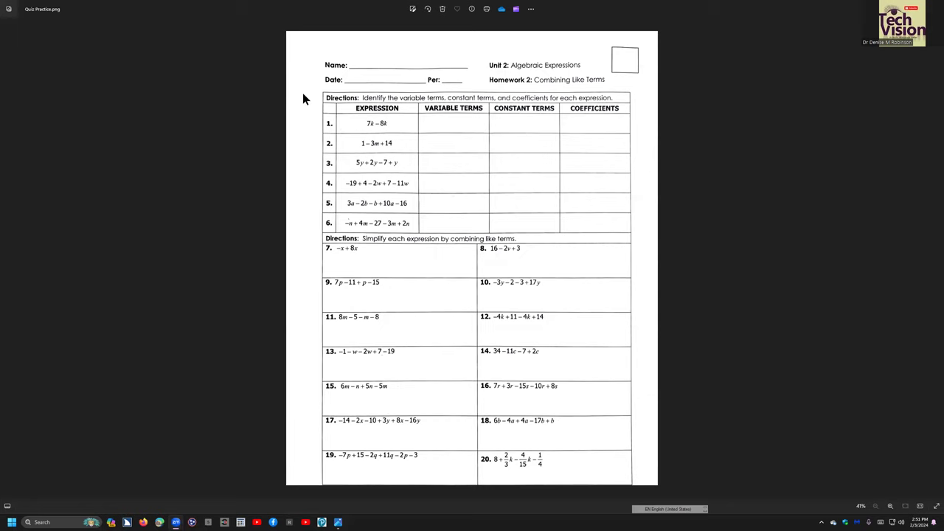
{"action": "mouse_move", "coordinate": [561, 326]}
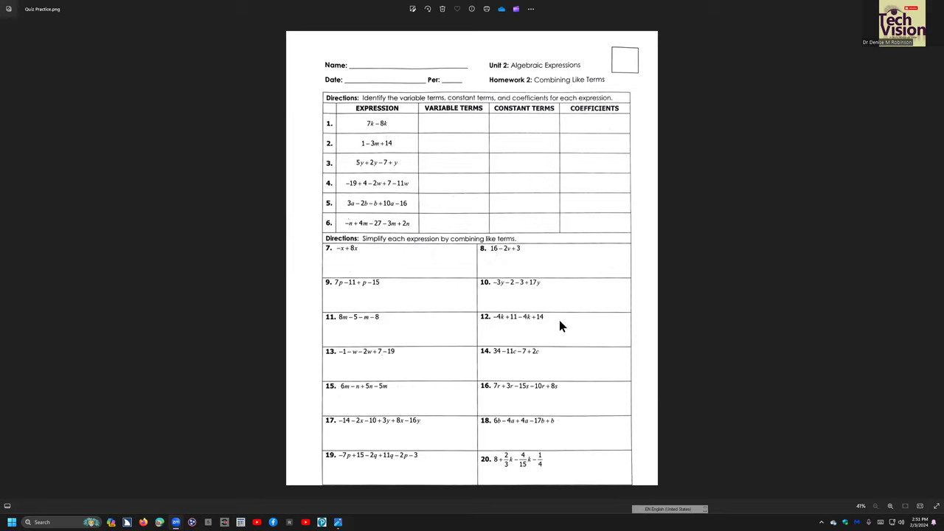
{"action": "mouse_move", "coordinate": [650, 299]}
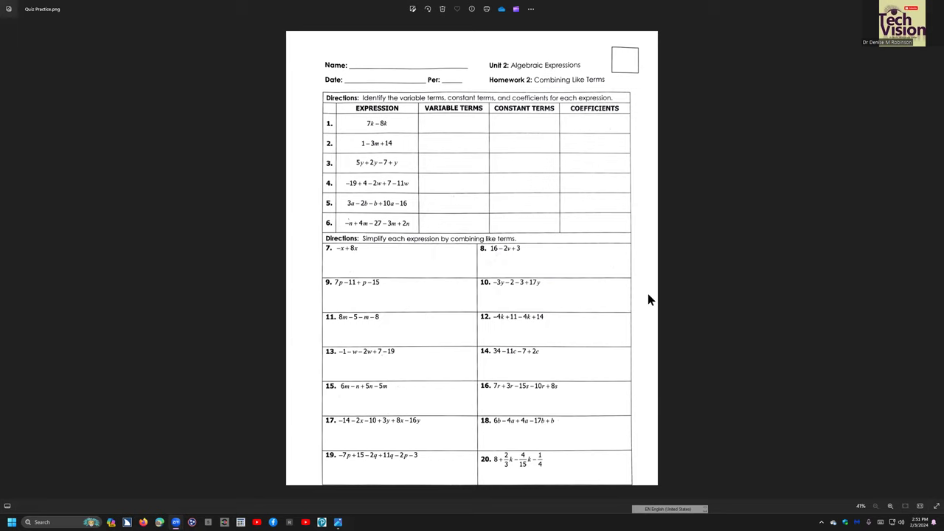
{"action": "mouse_move", "coordinate": [404, 490]}
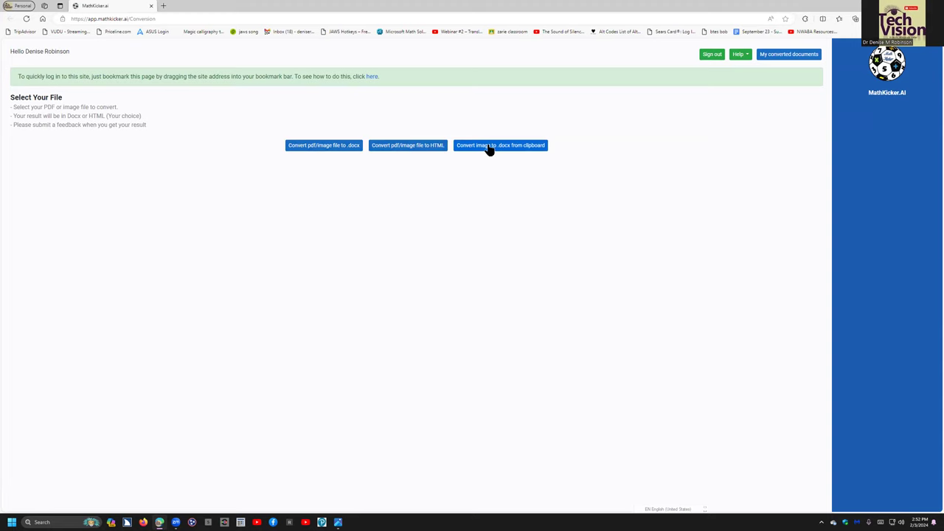
Convert the clipboard worksheet image to .docx, allowing MathKicker to read the clipboard.
{"action": "left_click", "coordinate": [500, 145]}
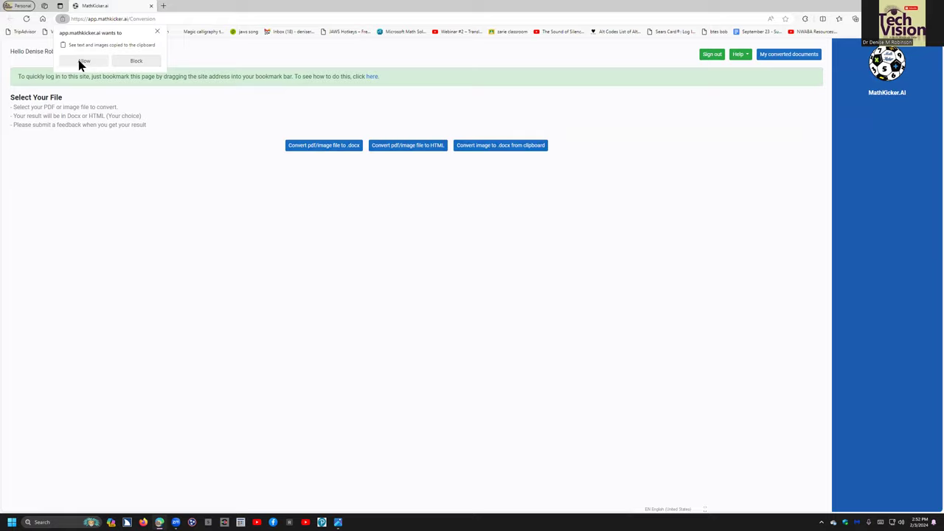
{"action": "left_click", "coordinate": [500, 146]}
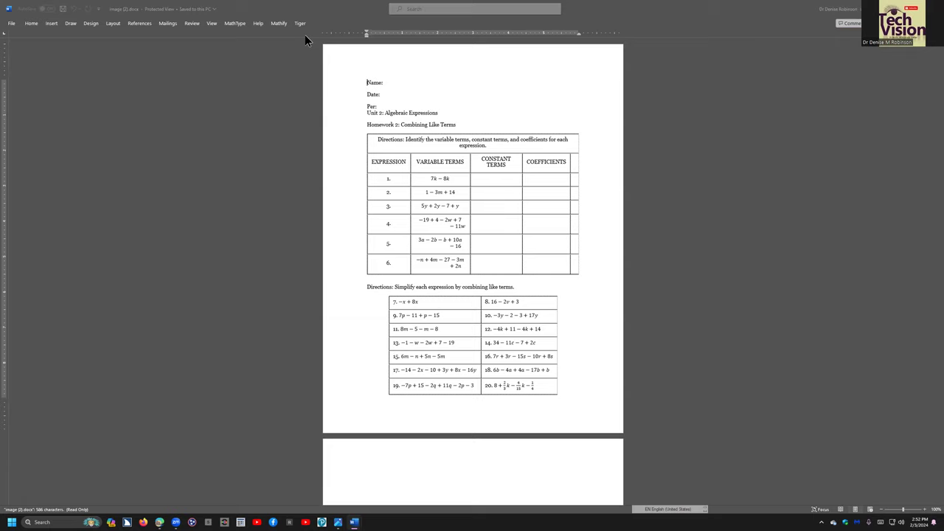
Enable editing on the downloaded docx and start saving it from Word.
{"action": "left_click", "coordinate": [31, 23]}
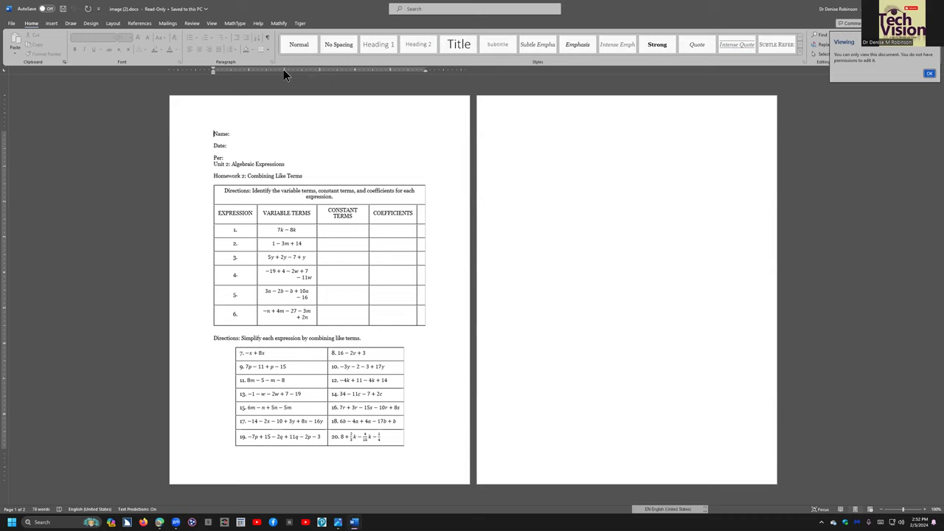
{"action": "left_click", "coordinate": [930, 74]}
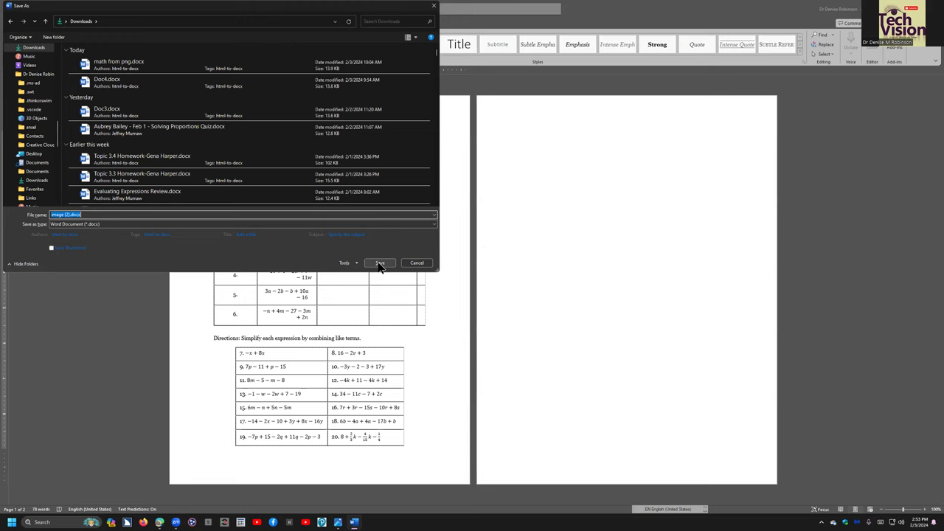
Save the converted worksheet as a Word Document in the Downloads folder.
{"action": "left_click", "coordinate": [379, 263]}
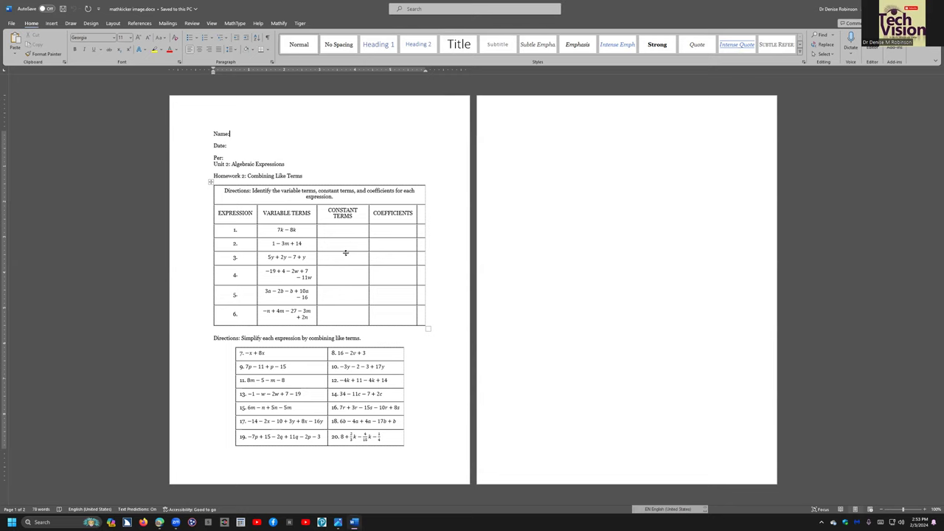
Confirm the row 2 and row 4 table expressions are editable equation objects.
{"action": "left_click", "coordinate": [287, 243]}
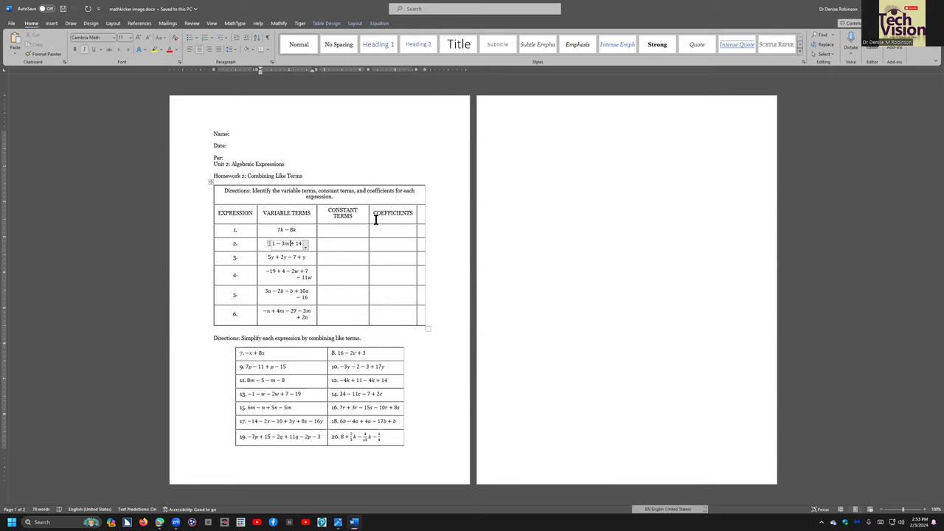
{"action": "left_click", "coordinate": [286, 273]}
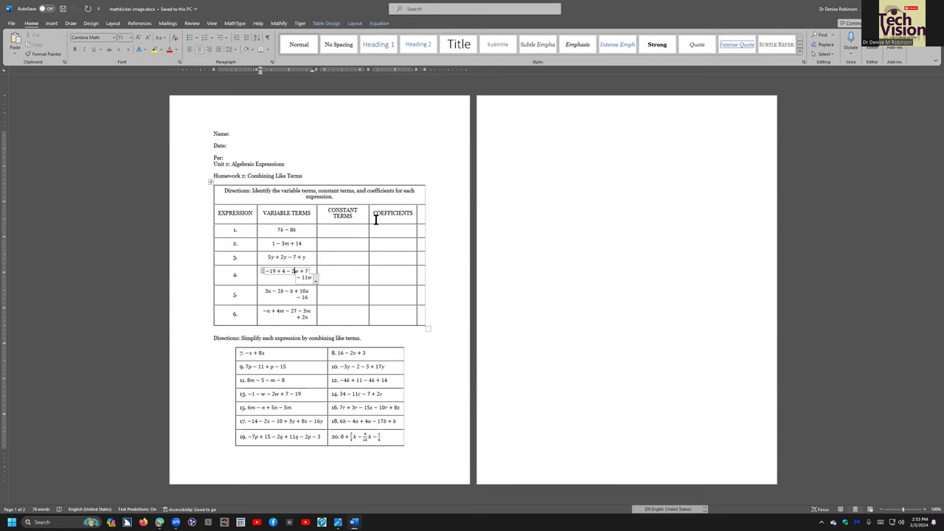